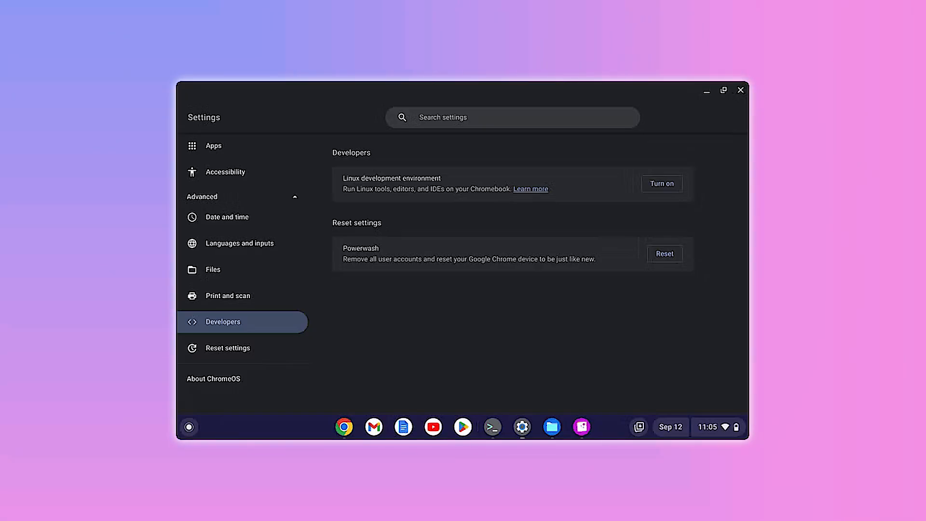
# - Turn on the Linux development environment from the Developers section
pyautogui.click(661, 183)
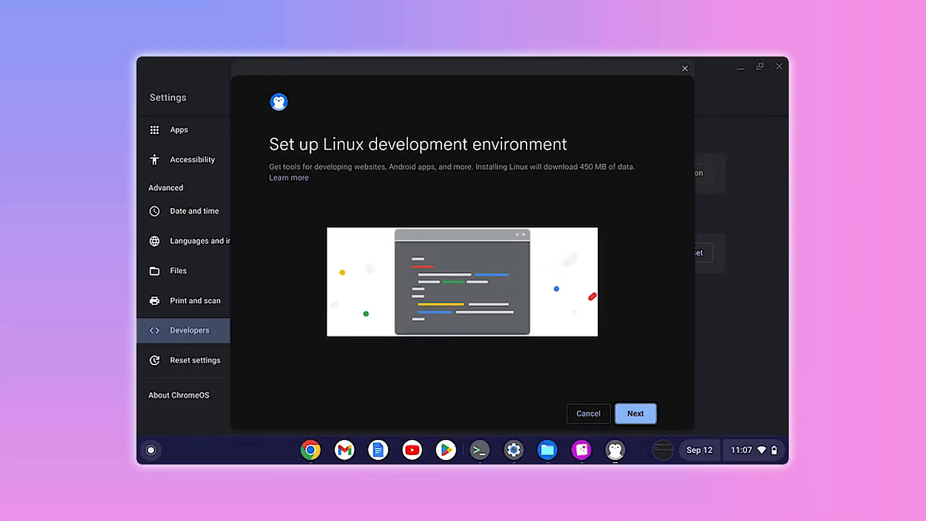
pyautogui.click(636, 414)
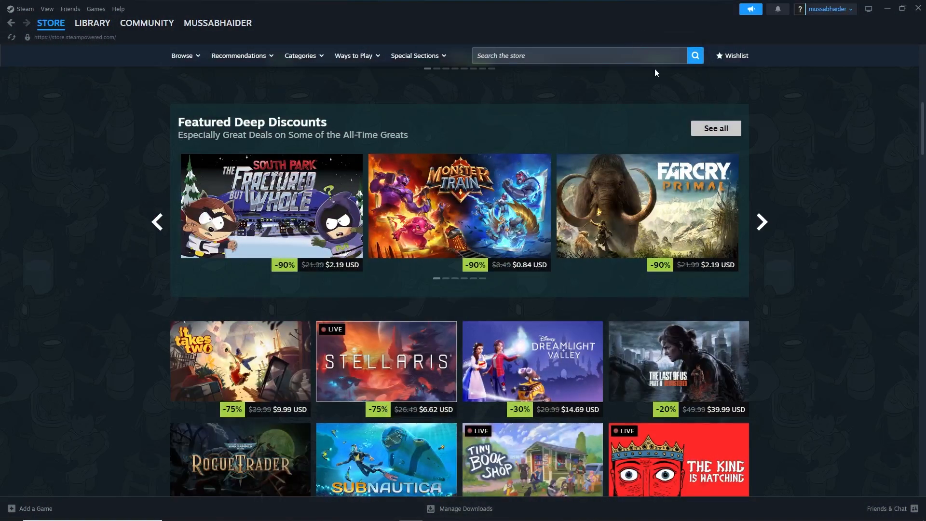
pyautogui.moveTo(821, 191)
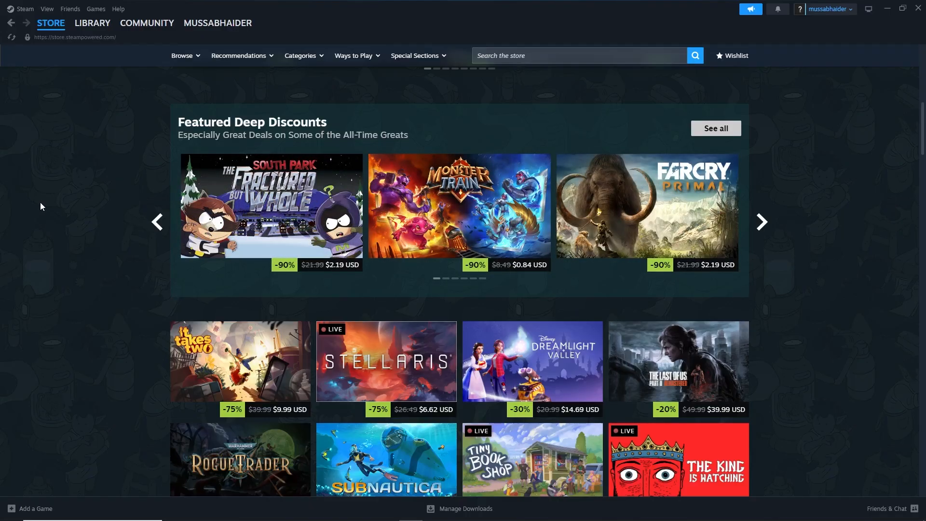
pyautogui.click(92, 22)
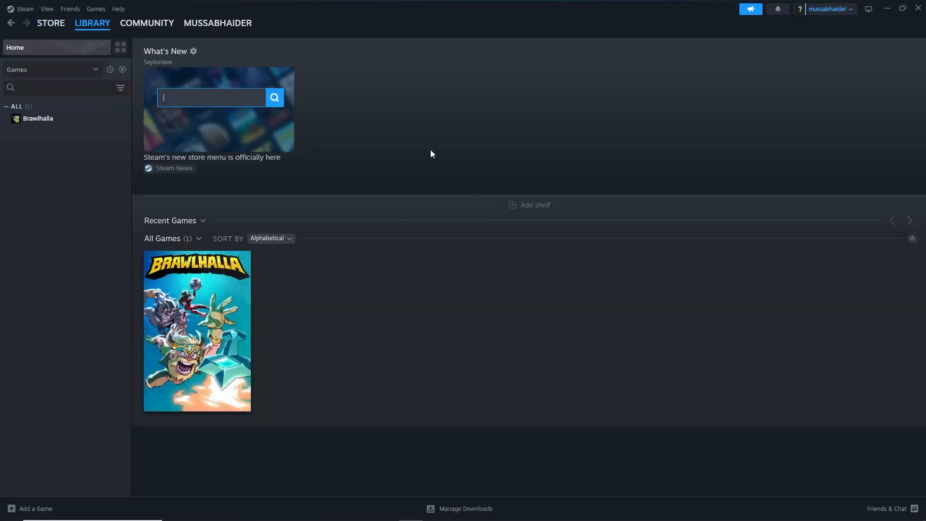
pyautogui.moveTo(307, 115)
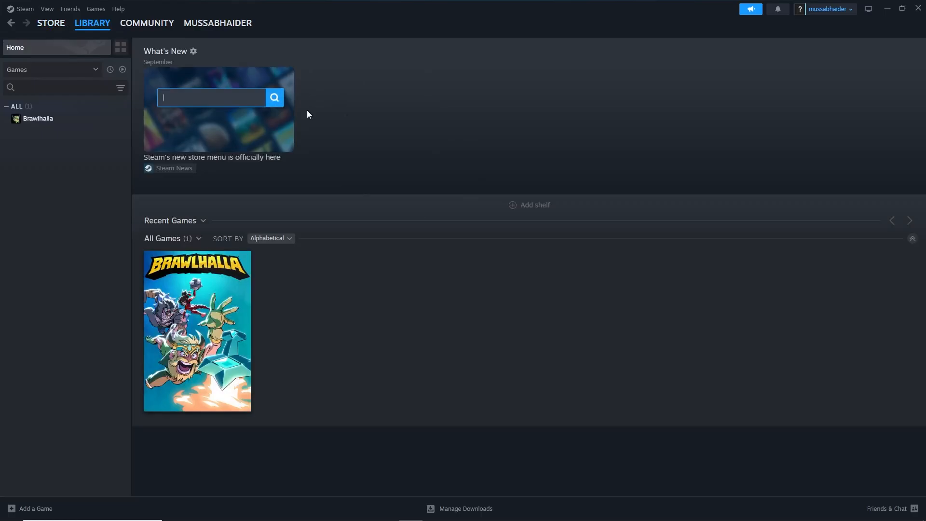
# - Return to the Steam Store and scroll to the featured Stealth and Hack & Slash sections
pyautogui.click(50, 23)
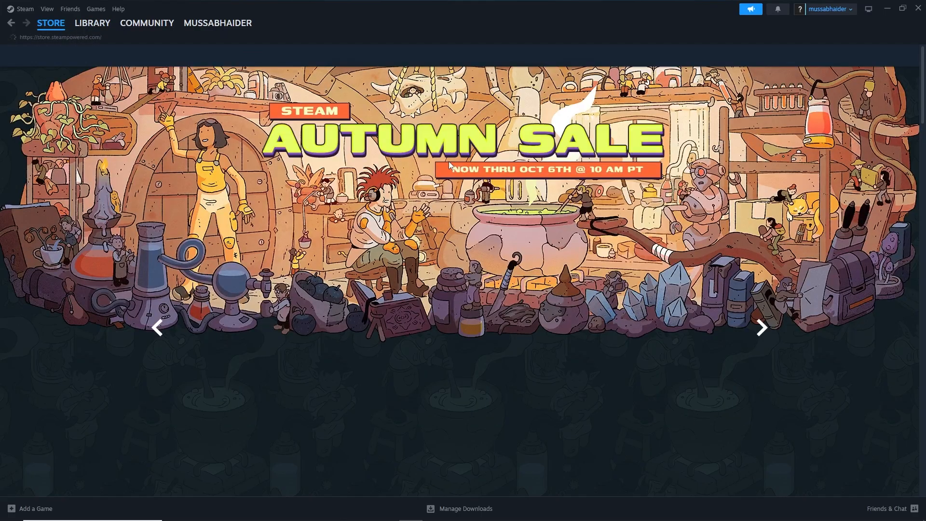
pyautogui.scroll(-3)
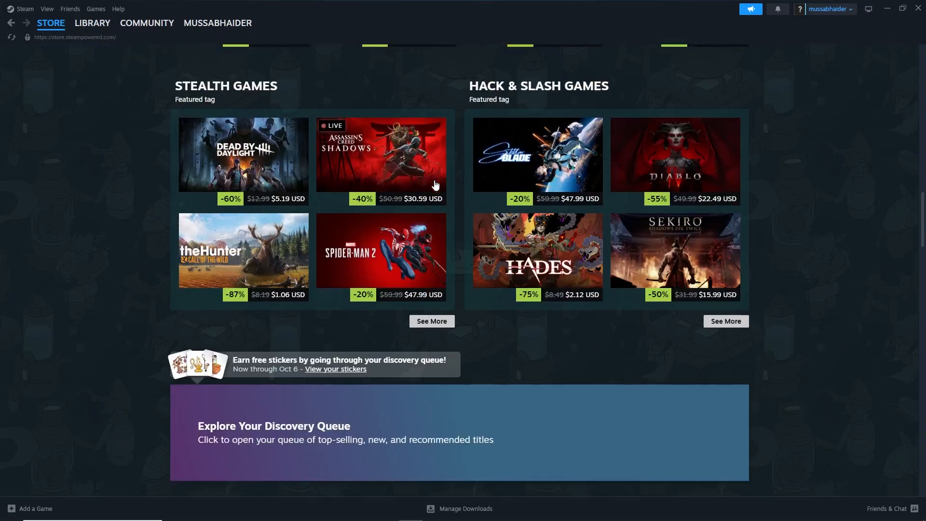